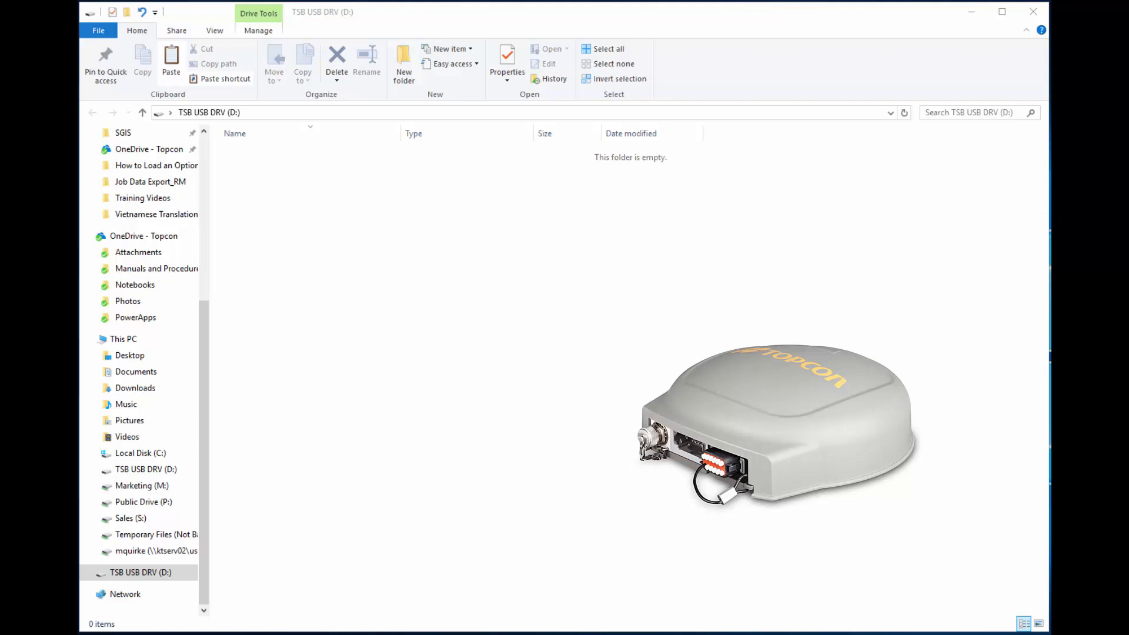
{"action": "mouse_move", "coordinate": [1048, 377]}
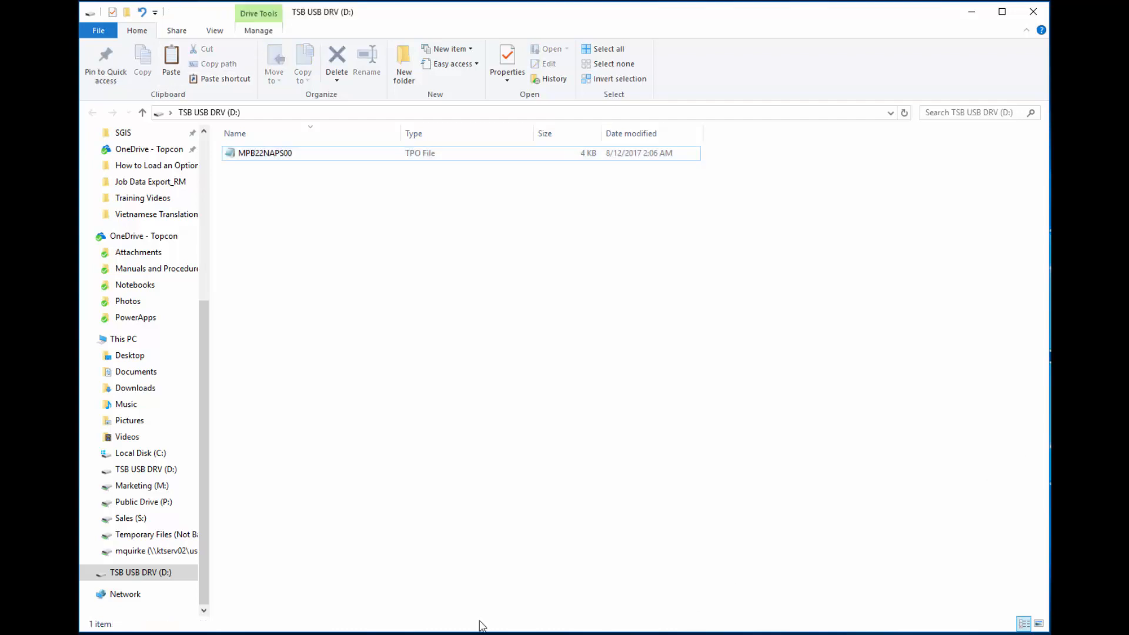
- Select TSB USB DRV (D:) holding MPB22NAPS00.tpo and bring up its eject options
{"action": "left_click", "coordinate": [140, 573]}
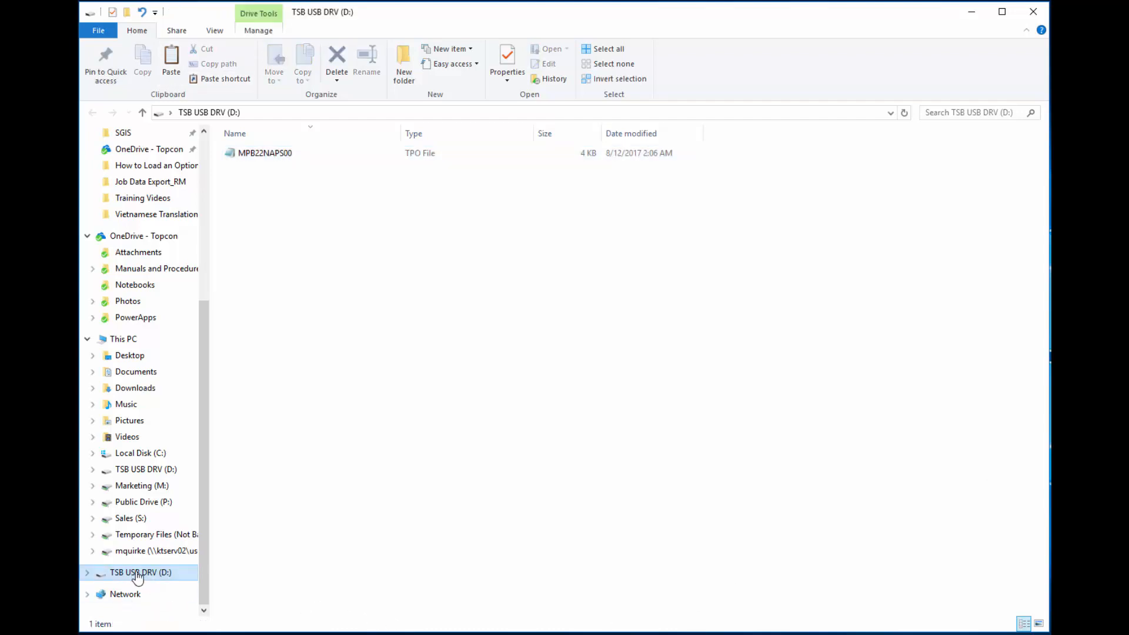
{"action": "right_click", "coordinate": [140, 573]}
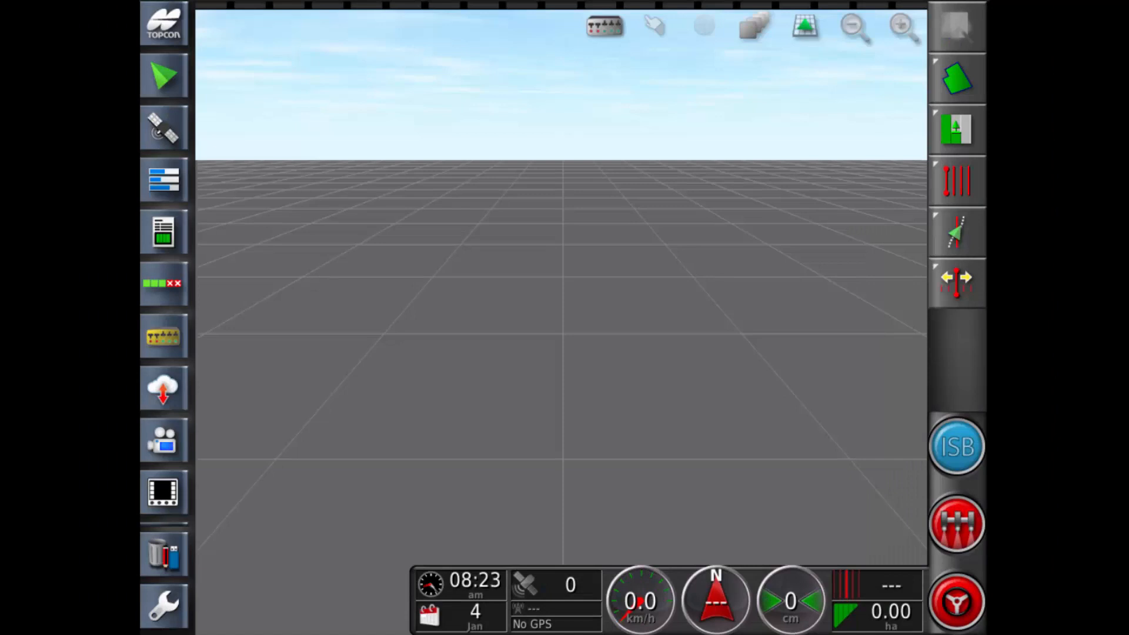
- Change the console's user access level to Expert via the setup User > Access Level screen
{"action": "left_click", "coordinate": [163, 604]}
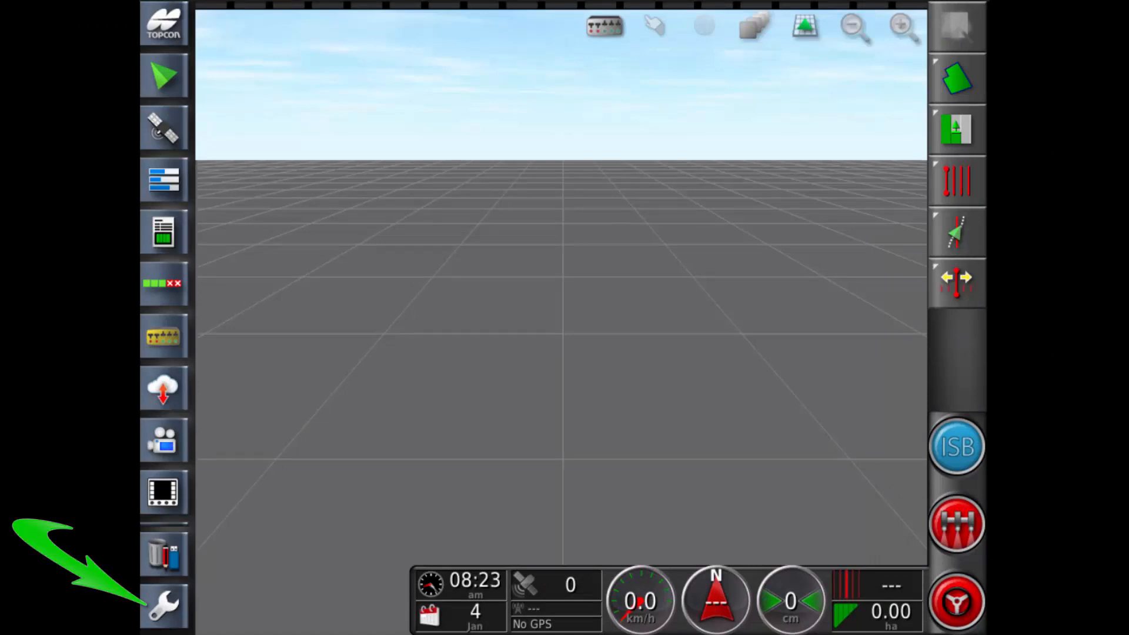
{"action": "left_click", "coordinate": [162, 603]}
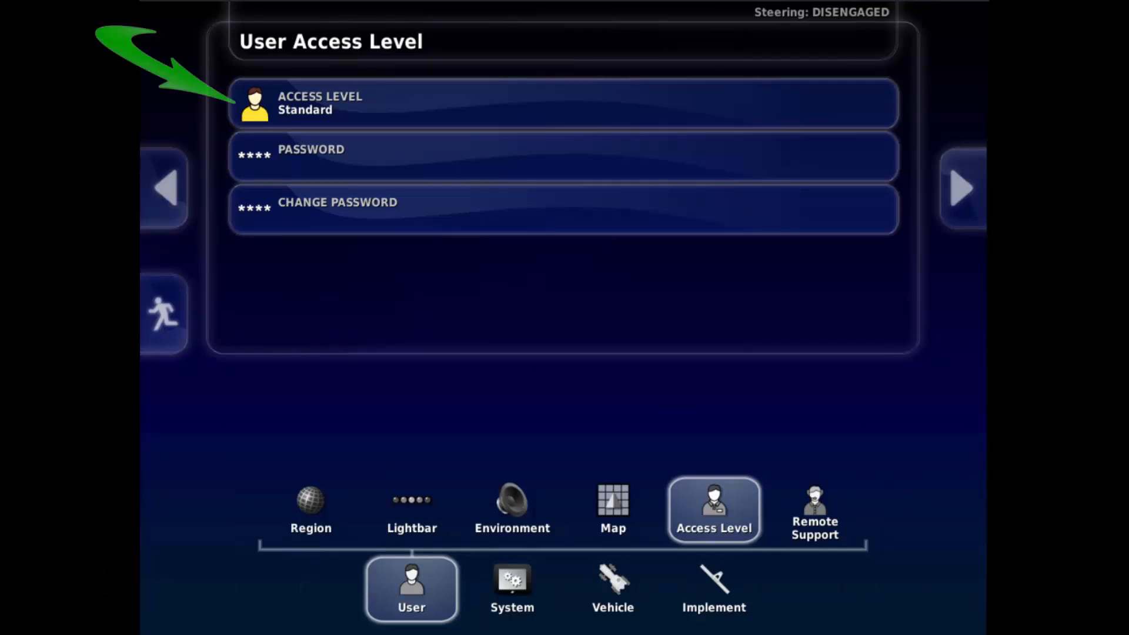
{"action": "left_click", "coordinate": [319, 104]}
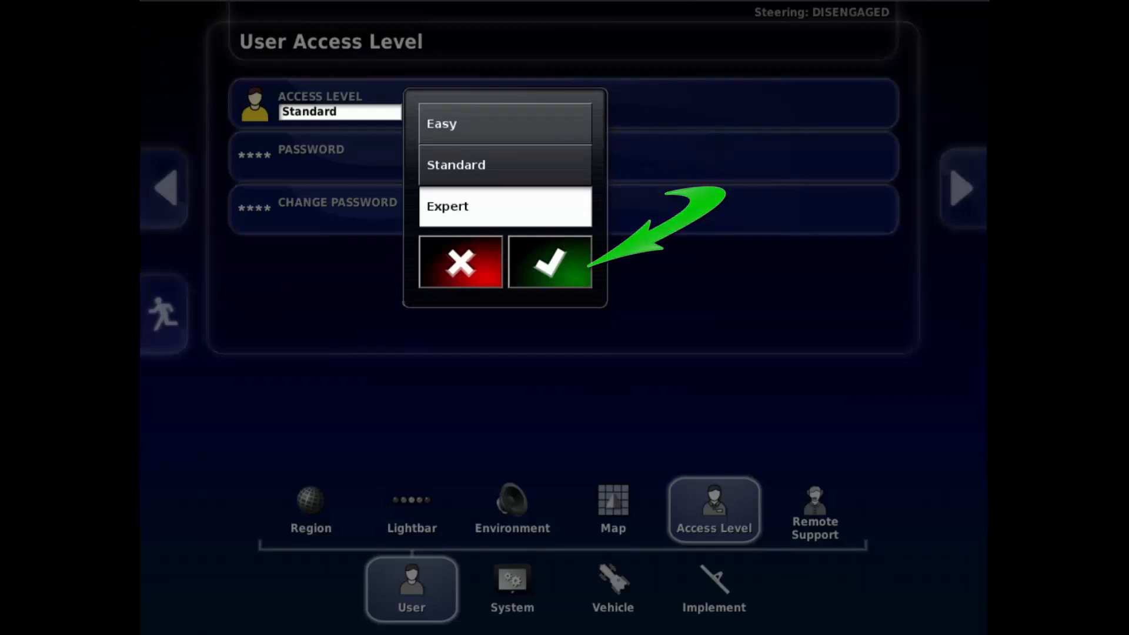
{"action": "left_click", "coordinate": [511, 587]}
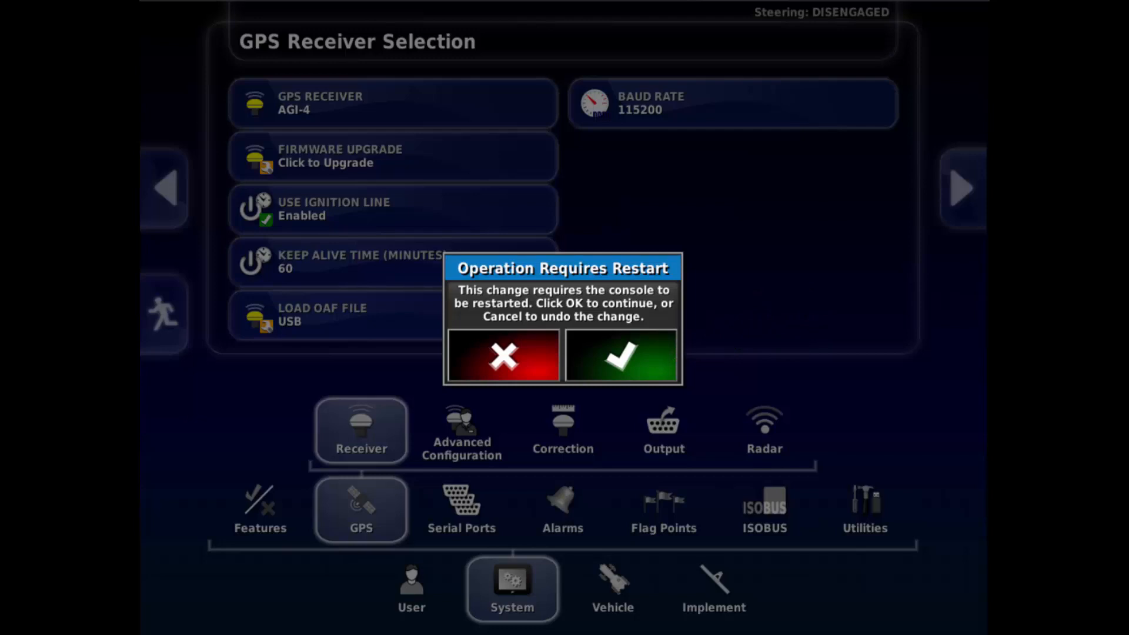
- Accept the receiver restart warning and run the OAF wizard choosing MPB22NAPS00.tpo from USB
{"action": "left_click", "coordinate": [621, 356]}
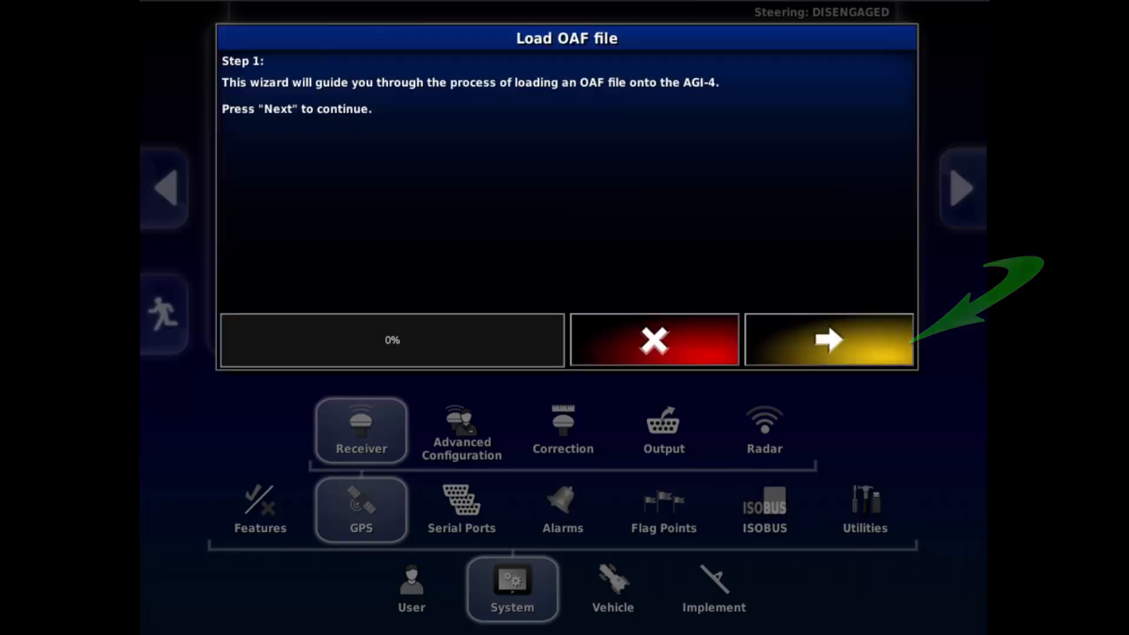
{"action": "left_click", "coordinate": [828, 339]}
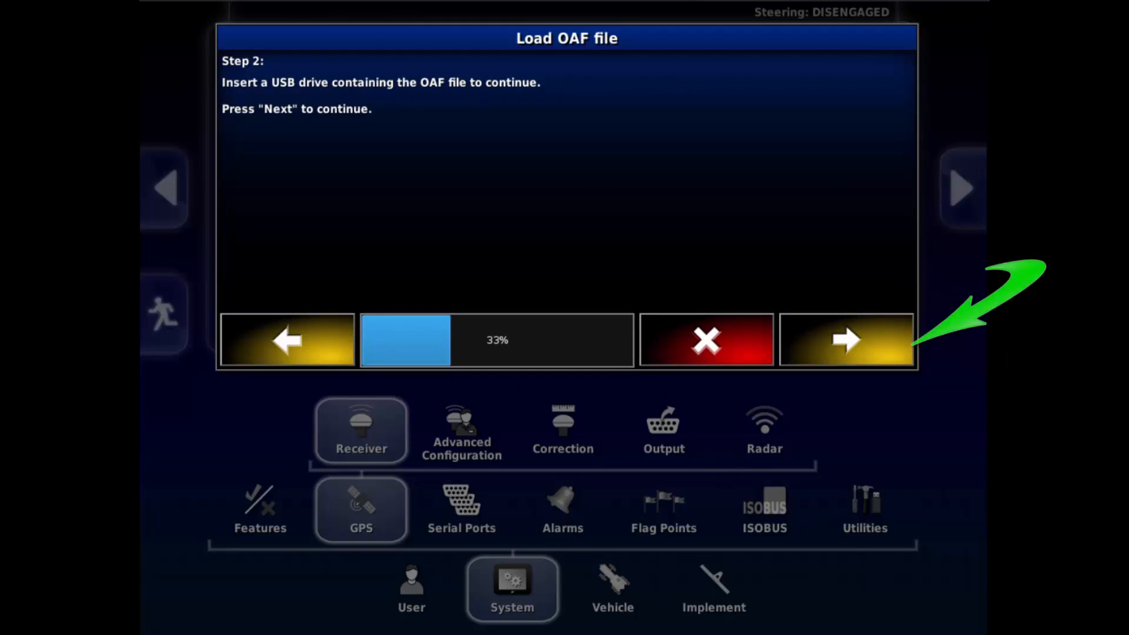
{"action": "left_click", "coordinate": [845, 340]}
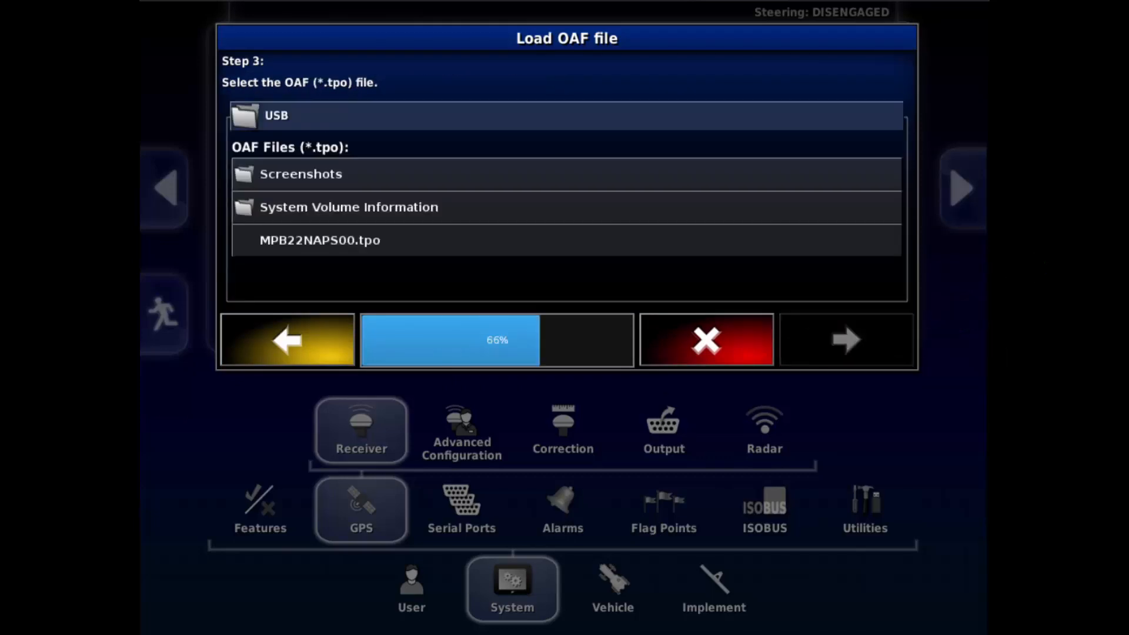
{"action": "left_click", "coordinate": [320, 240]}
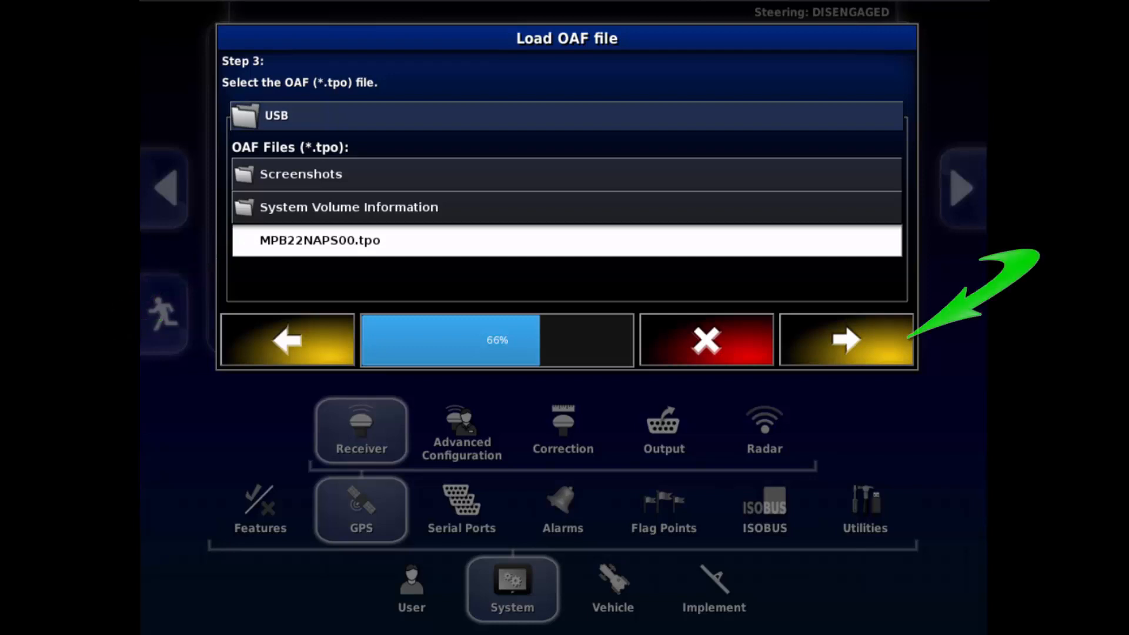
{"action": "left_click", "coordinate": [845, 340]}
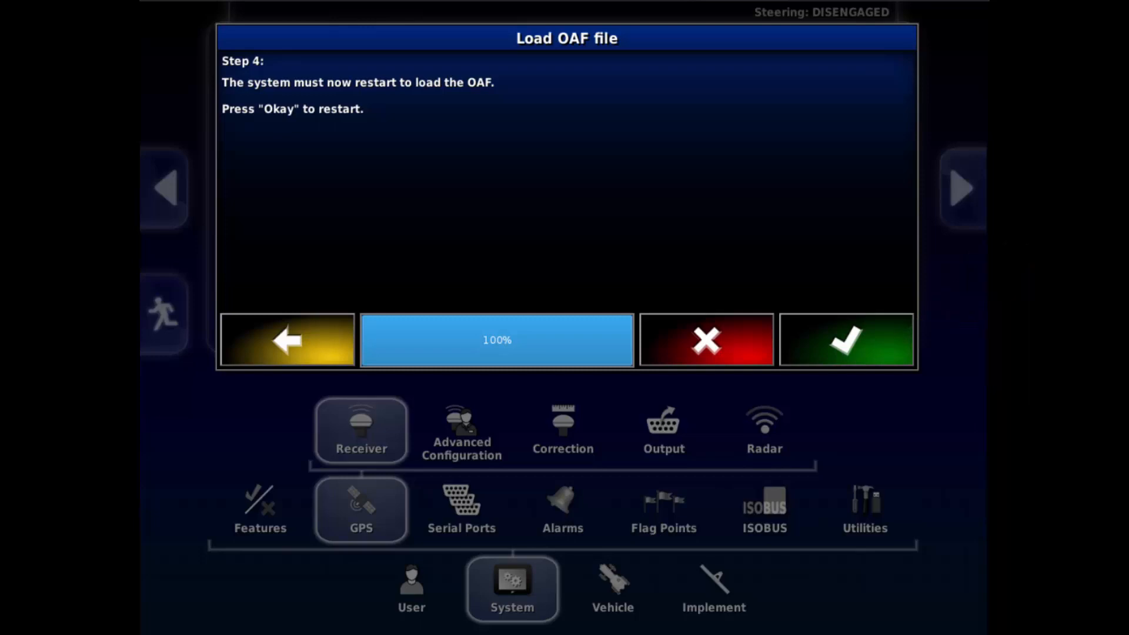
- Restart to load the OAF and show correction sources listing OmniSTAR G2 and TopNET Global D
{"action": "left_click", "coordinate": [846, 340]}
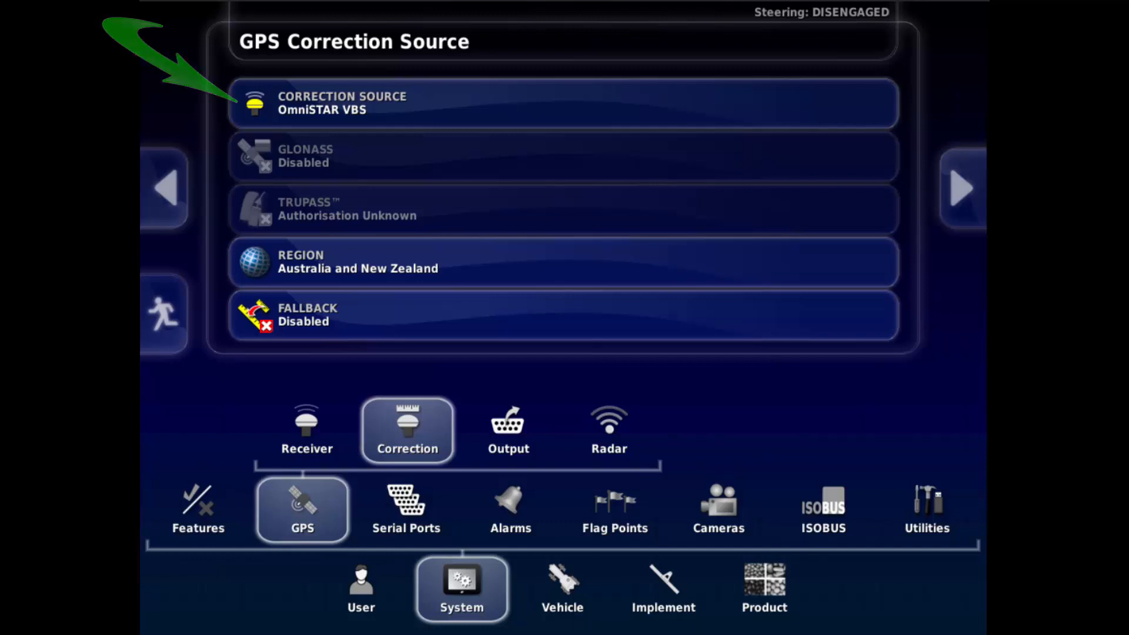
{"action": "left_click", "coordinate": [562, 103]}
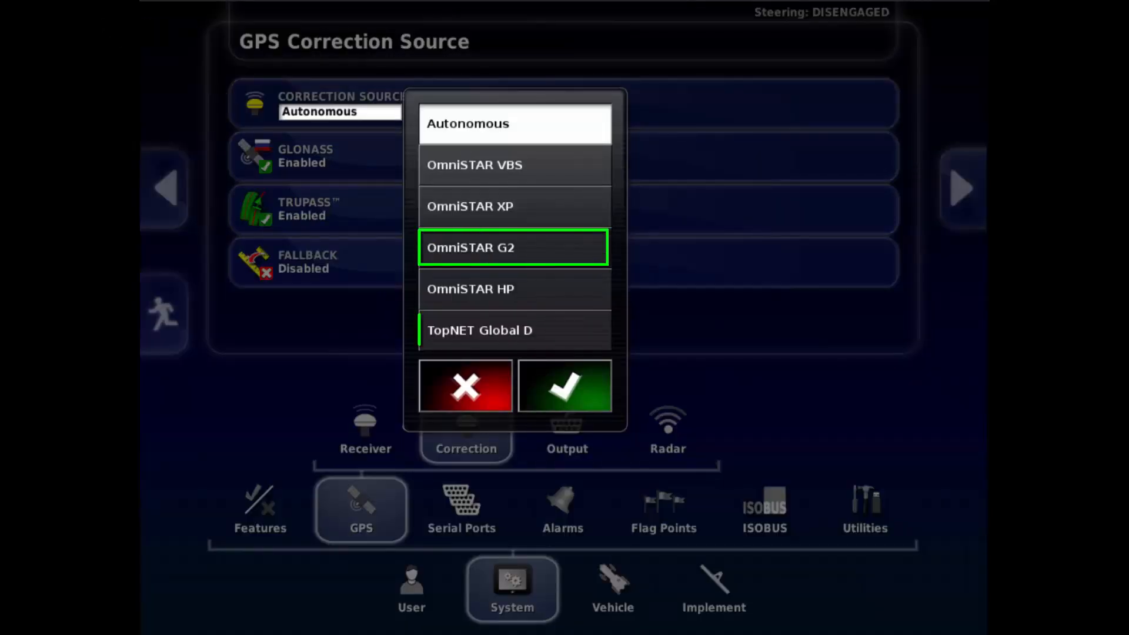
{"action": "left_click", "coordinate": [514, 330]}
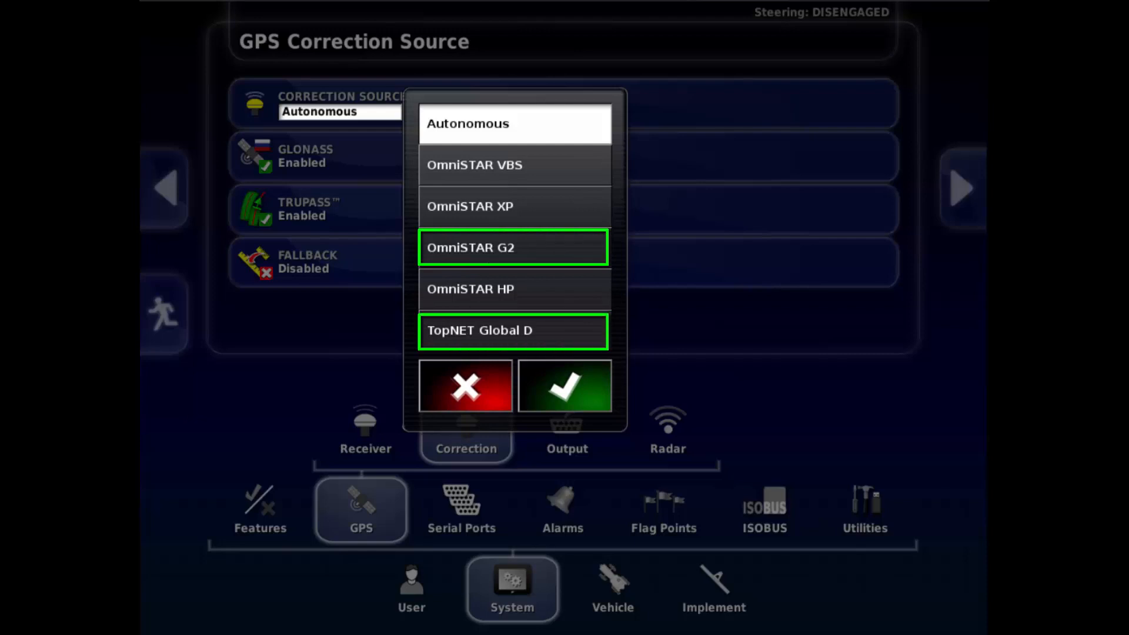